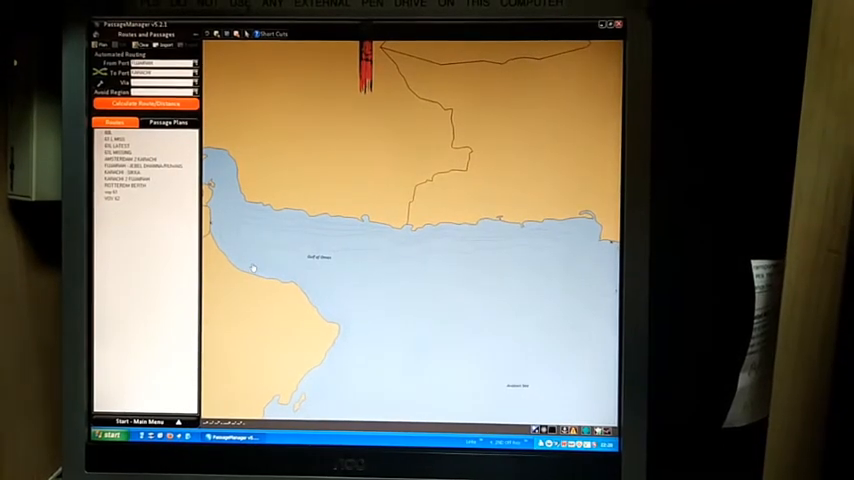
Step: Calculate the route and distance from Fujairah to Karachi
{"action": "left_click", "coordinate": [147, 103]}
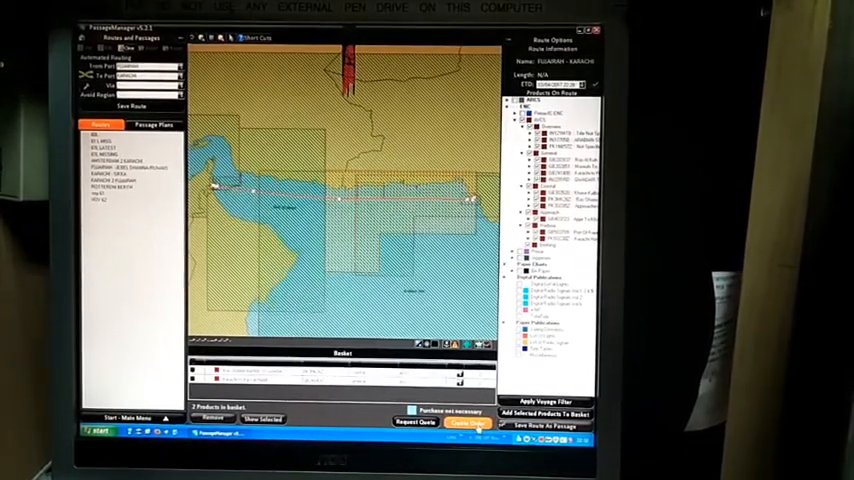
Step: Create an order for the two basket products and enter the purchase reference and office details
{"action": "left_click", "coordinate": [467, 421]}
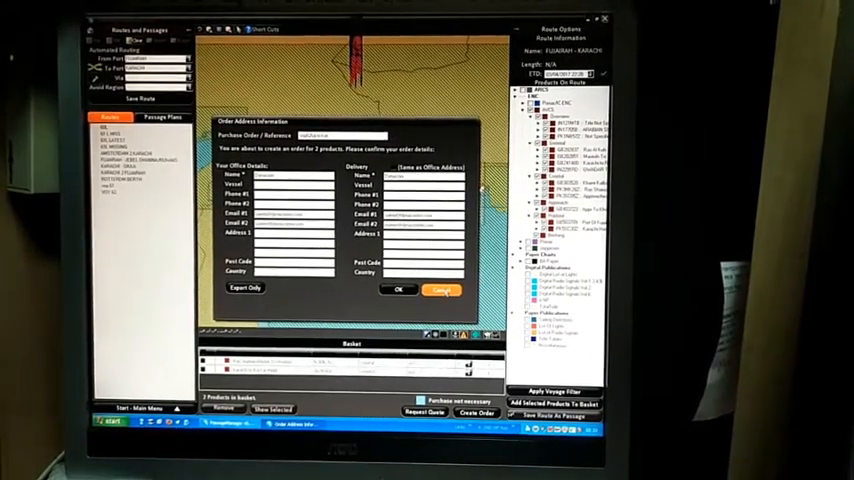
{"action": "left_click", "coordinate": [441, 290]}
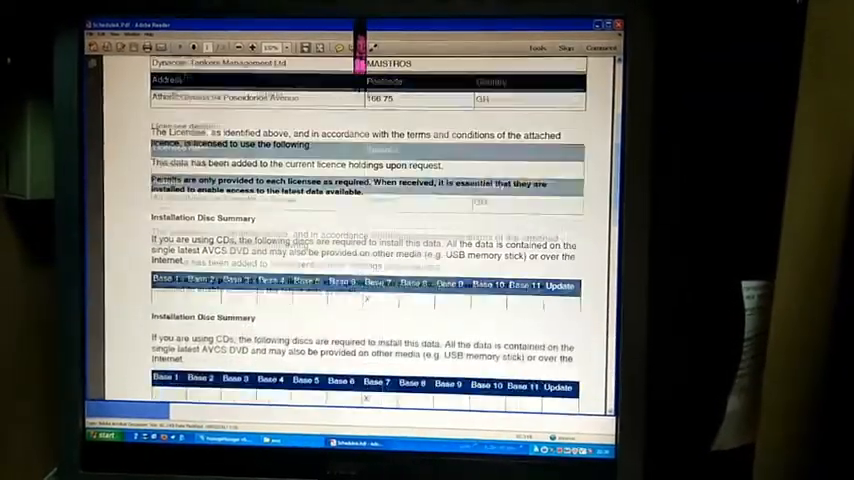
Step: Scroll past the licence details to the Schedule A ordered chart cells and expiry dates
{"action": "scroll", "scroll_direction": "down", "scroll_amount": 3}
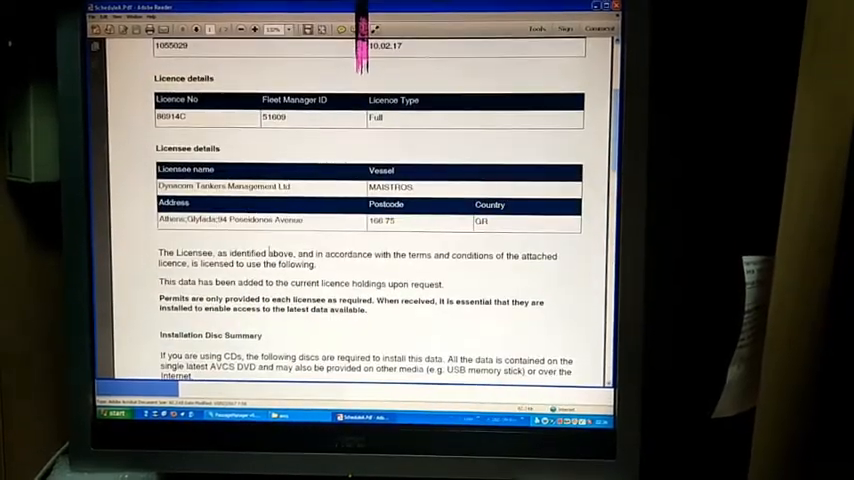
{"action": "scroll", "scroll_direction": "down", "scroll_amount": 3}
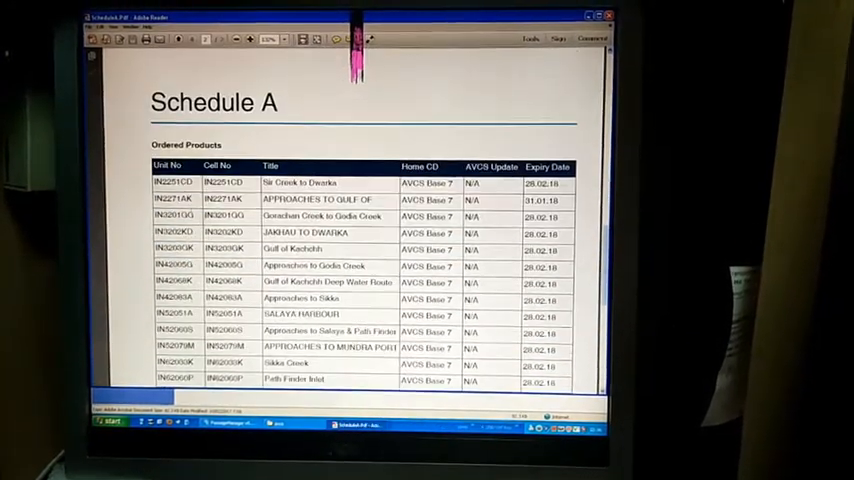
{"action": "scroll", "scroll_direction": "down", "scroll_amount": 3}
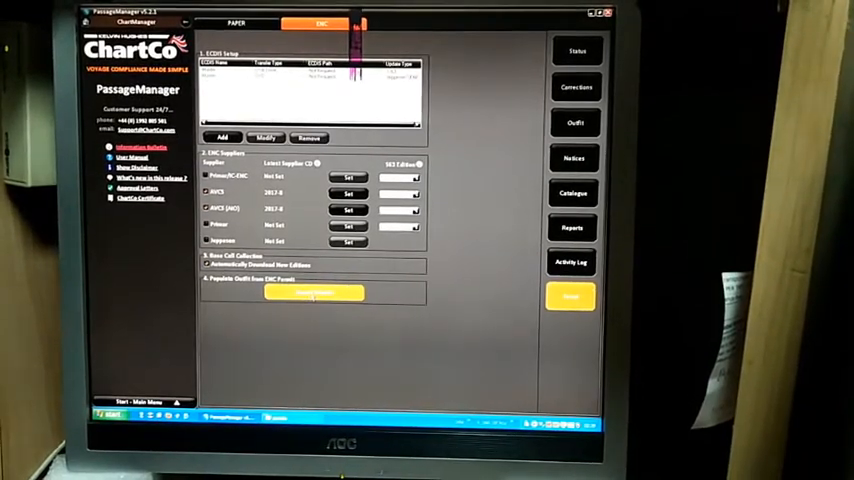
{"action": "left_click", "coordinate": [310, 293]}
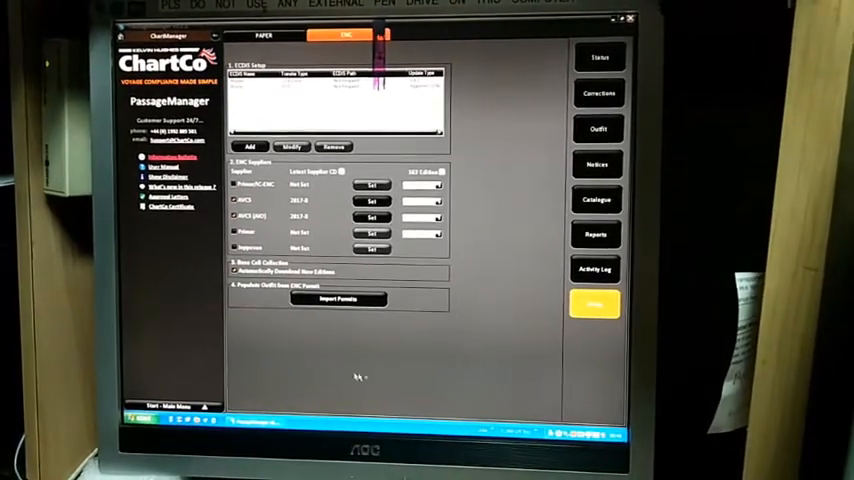
Step: Import the ENC permit file and acknowledge the Permit Import Result message
{"action": "left_click", "coordinate": [340, 301]}
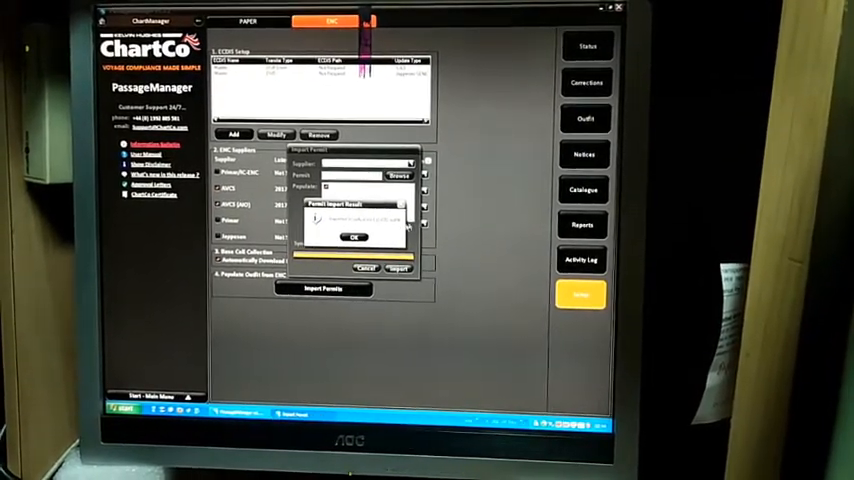
{"action": "left_click", "coordinate": [357, 236]}
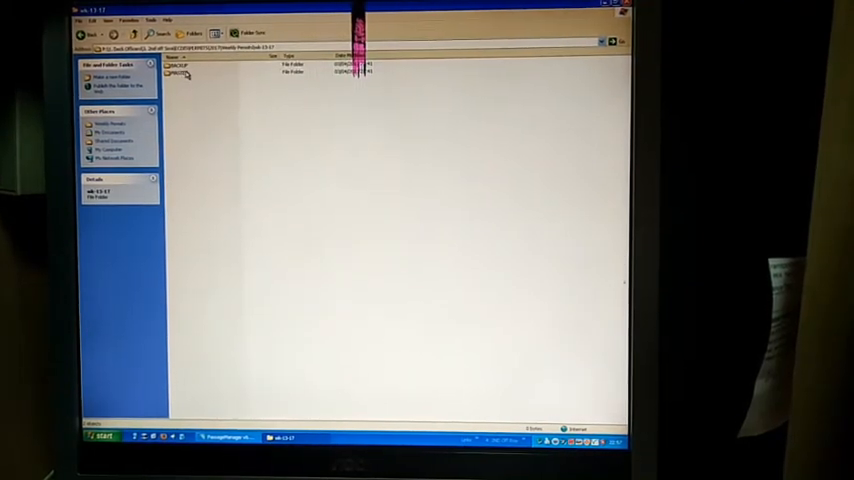
{"action": "left_click", "coordinate": [185, 74]}
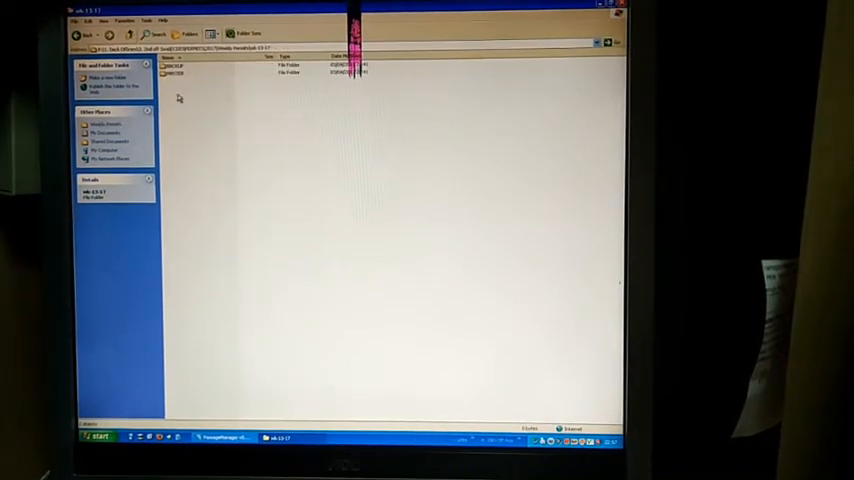
{"action": "right_click", "coordinate": [185, 73]}
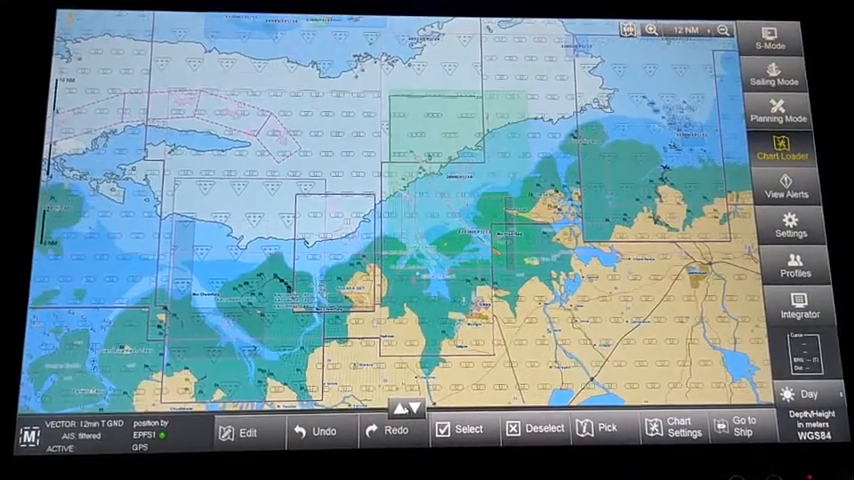
{"action": "left_click", "coordinate": [784, 148]}
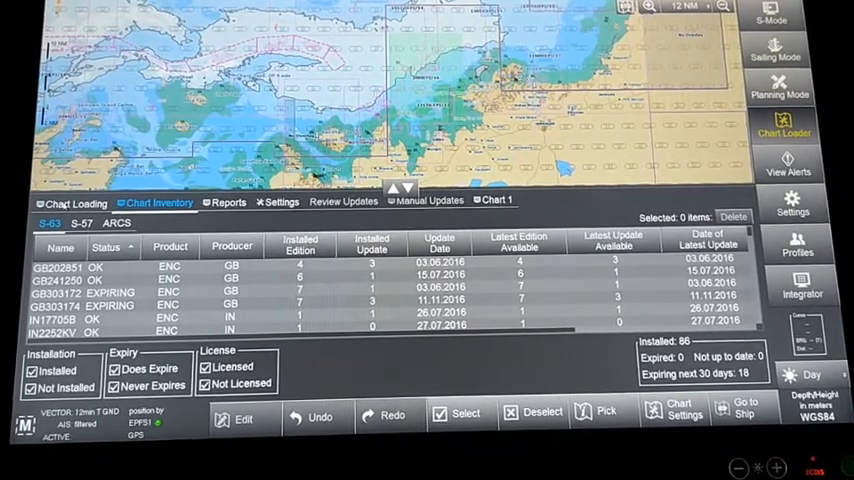
Step: Scan the USB and CD/DVD drives for charts and acknowledge the 'Nothing found' message
{"action": "left_click", "coordinate": [72, 202]}
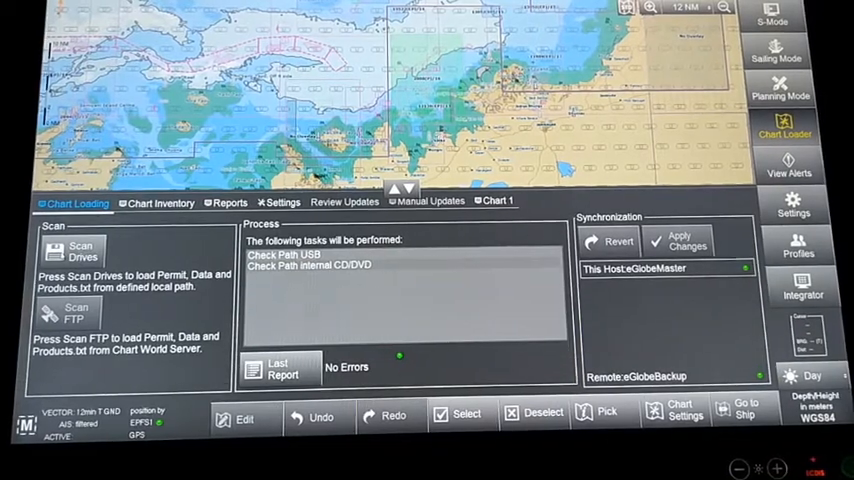
{"action": "left_click", "coordinate": [72, 251]}
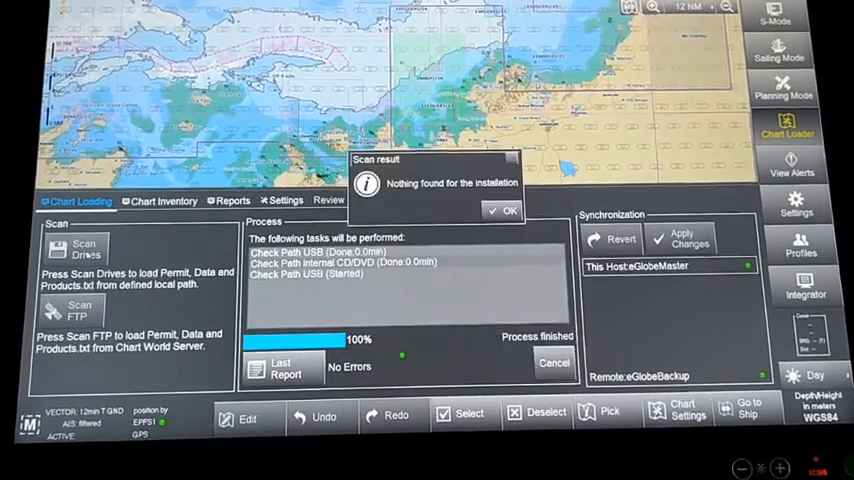
{"action": "left_click", "coordinate": [503, 210]}
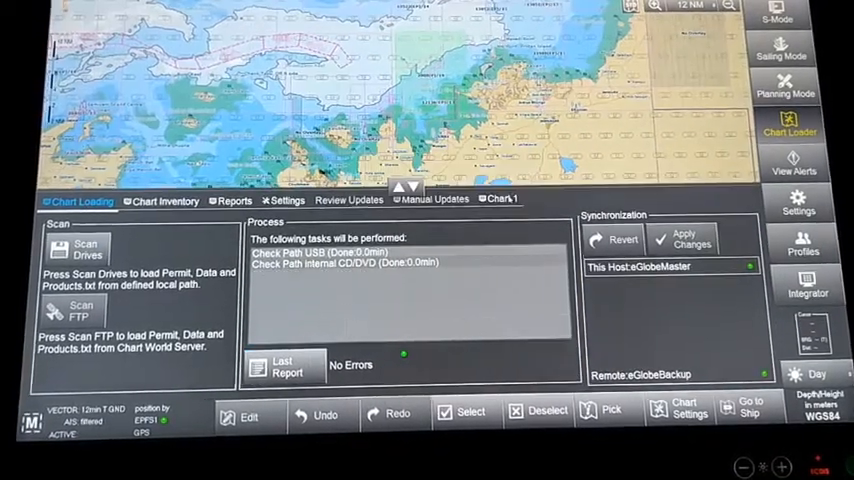